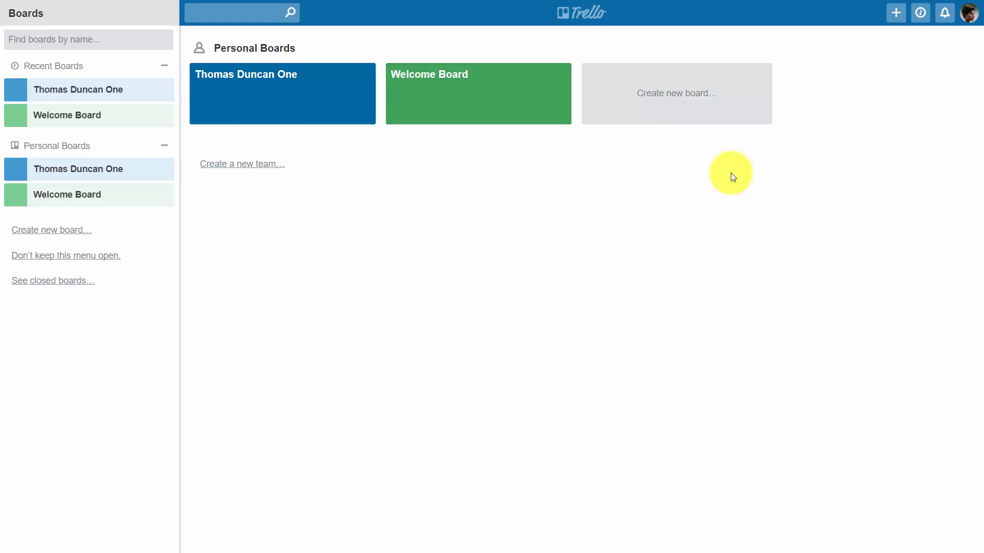
- Open the Thomas Duncan One board and show its extended board options from the side menu
left_click(282, 94)
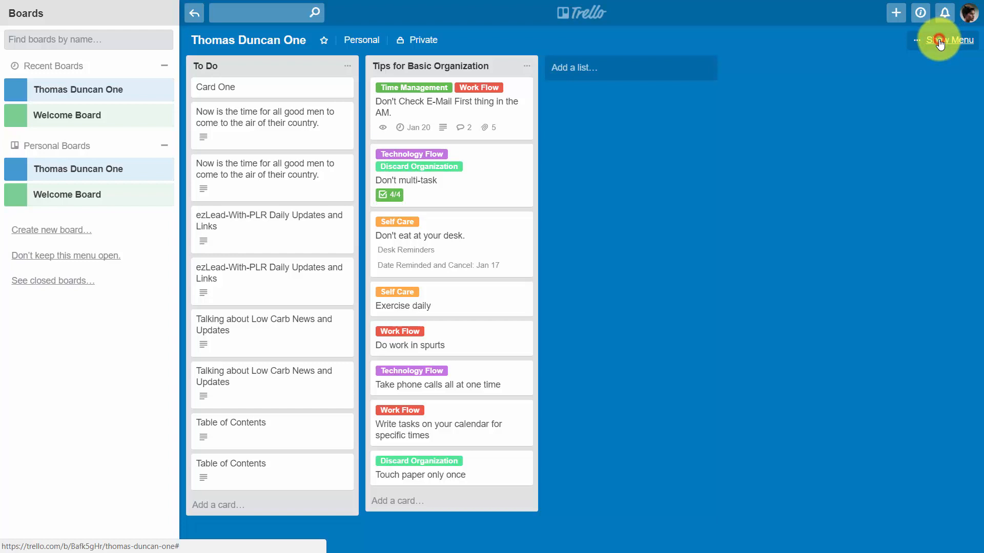
left_click(951, 40)
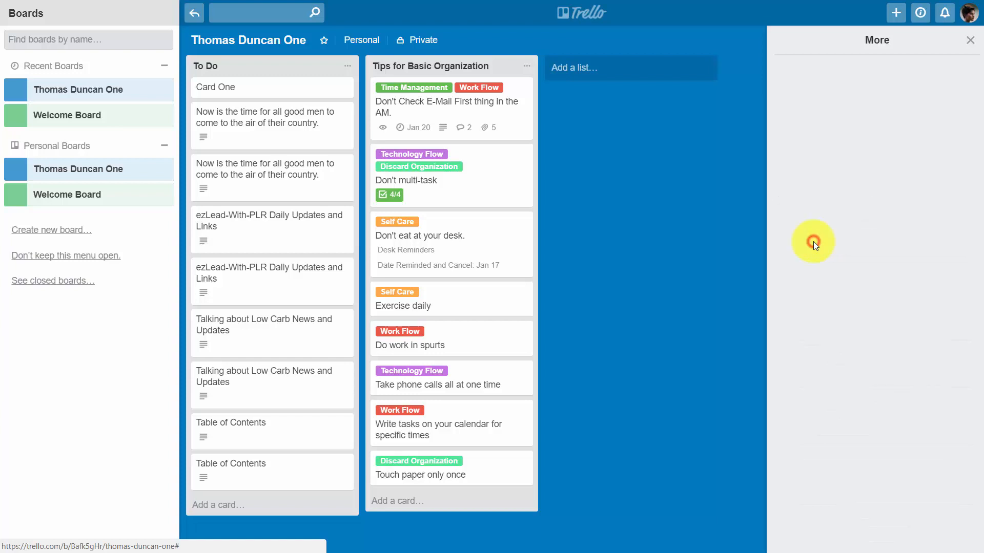
left_click(813, 244)
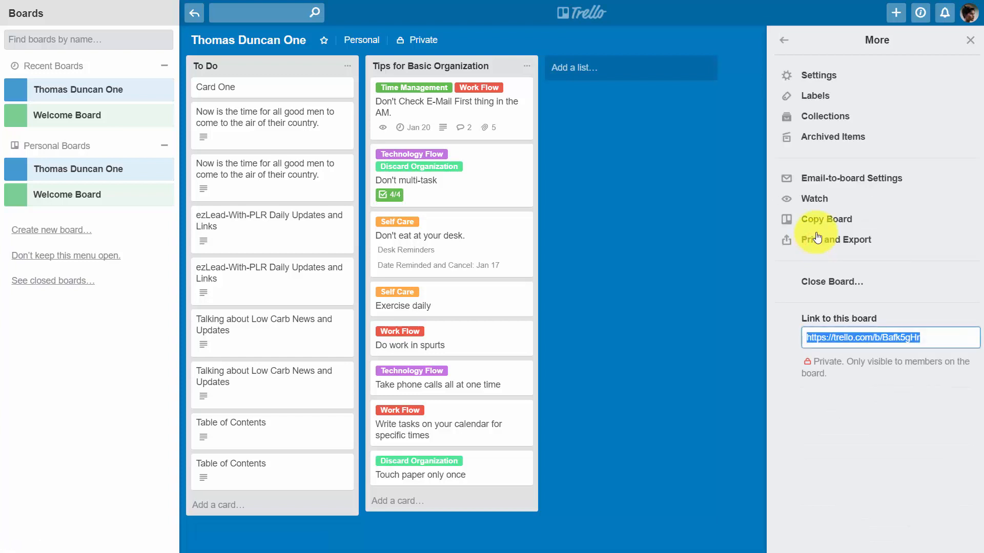
mouse_move(843, 183)
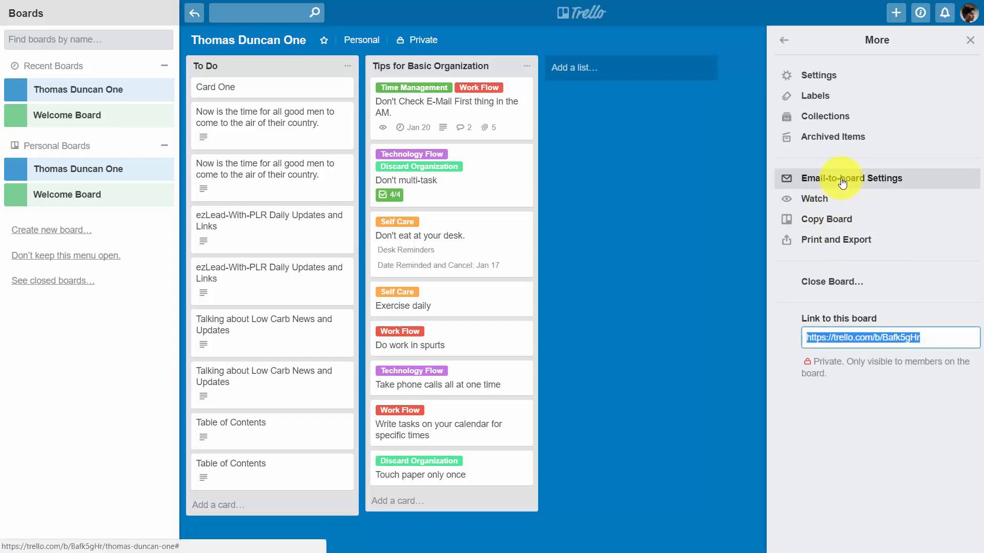
- Open the Add Cards via Email settings showing the board's email address
left_click(852, 177)
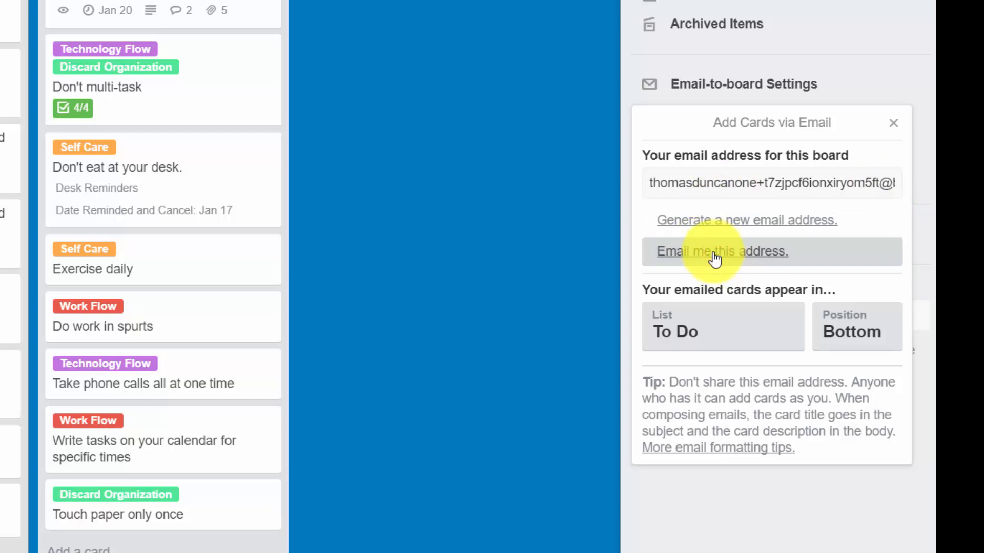
mouse_move(729, 306)
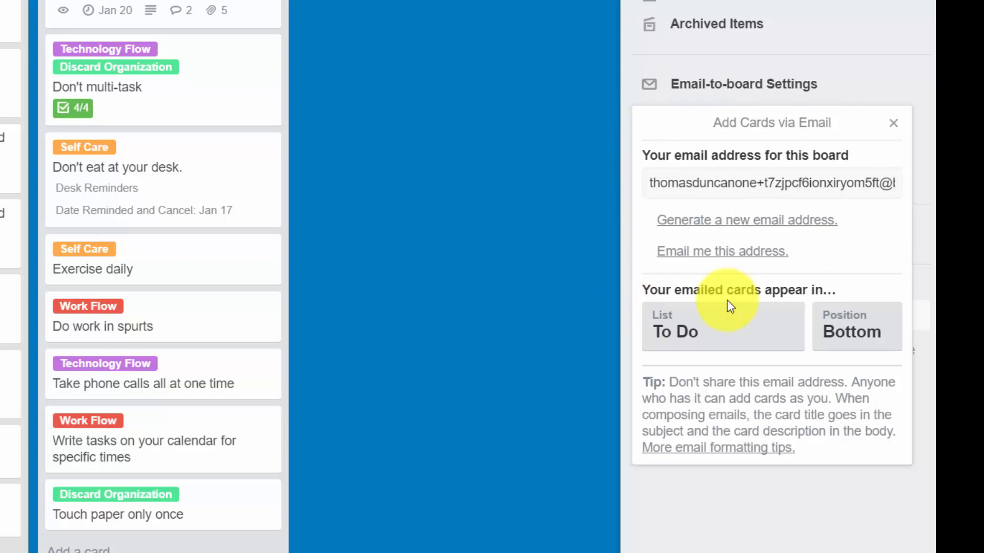
mouse_move(636, 256)
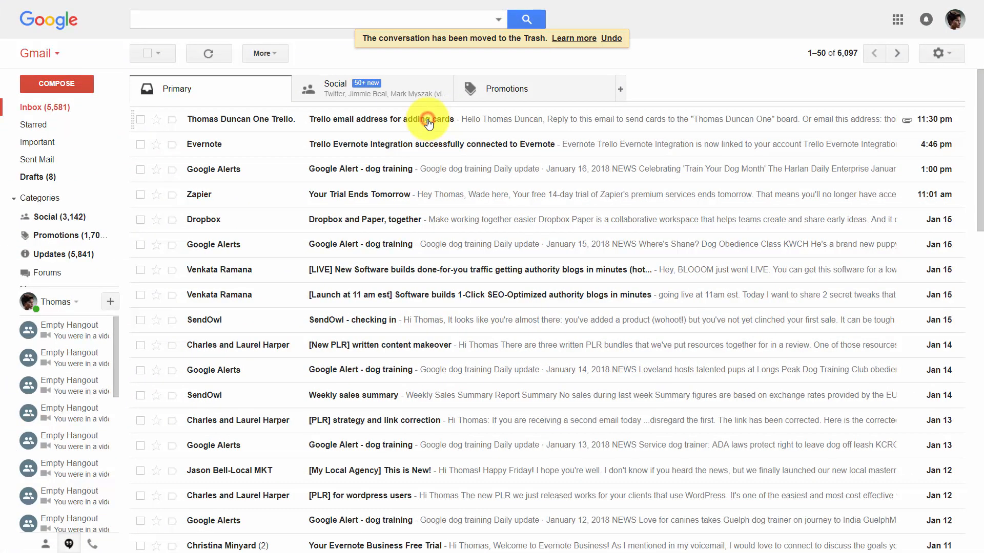
- Open the 'Trello email address for adding cards' message and select the board address
left_click(430, 119)
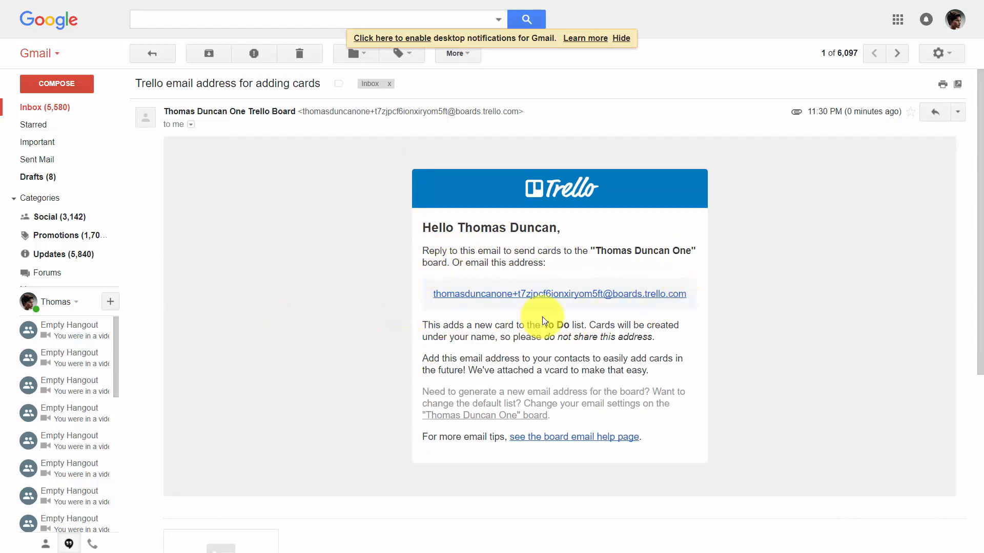
mouse_move(524, 254)
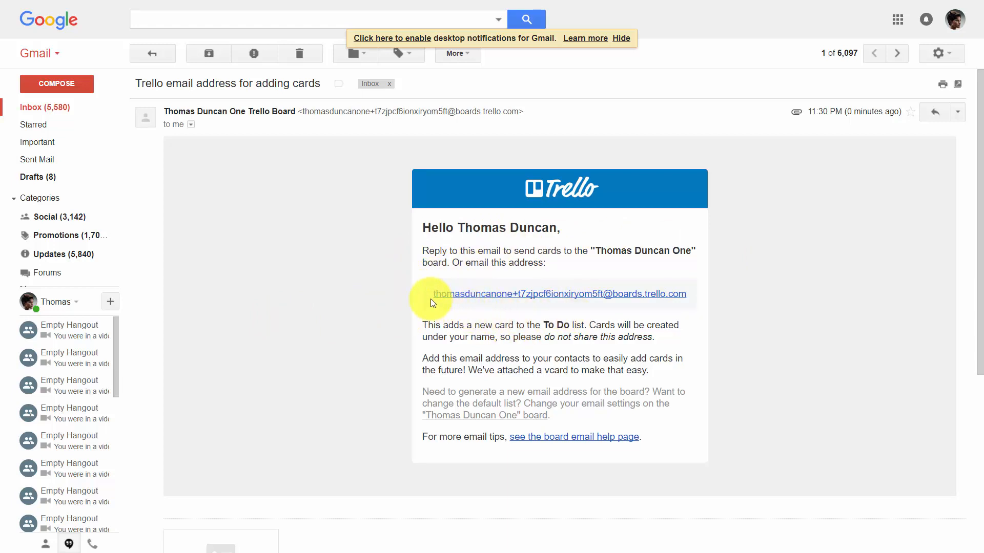
left_click_drag(432, 294, 686, 294)
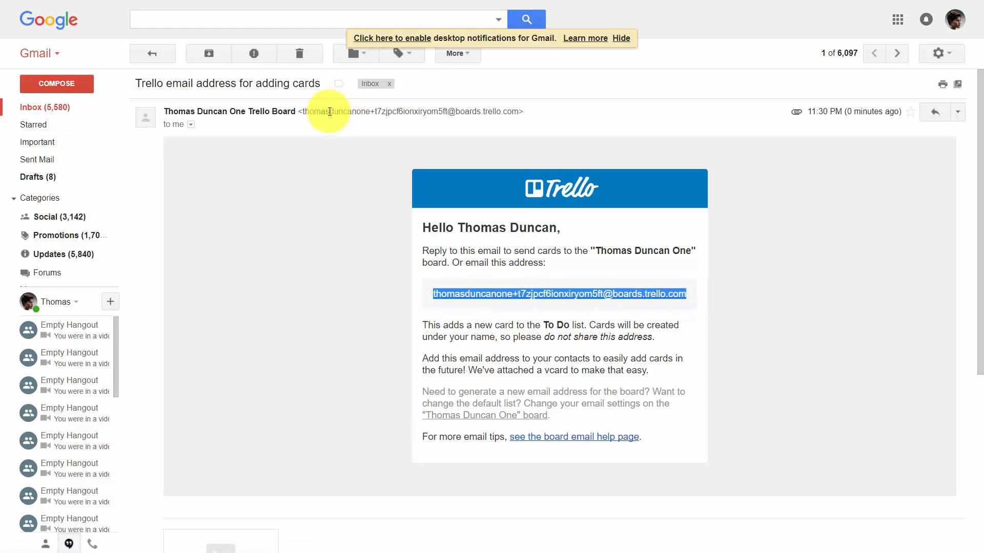
- Send the board address an email 'Become Productive with E-Mail' saying we are more productive answering email everyday
left_click(56, 83)
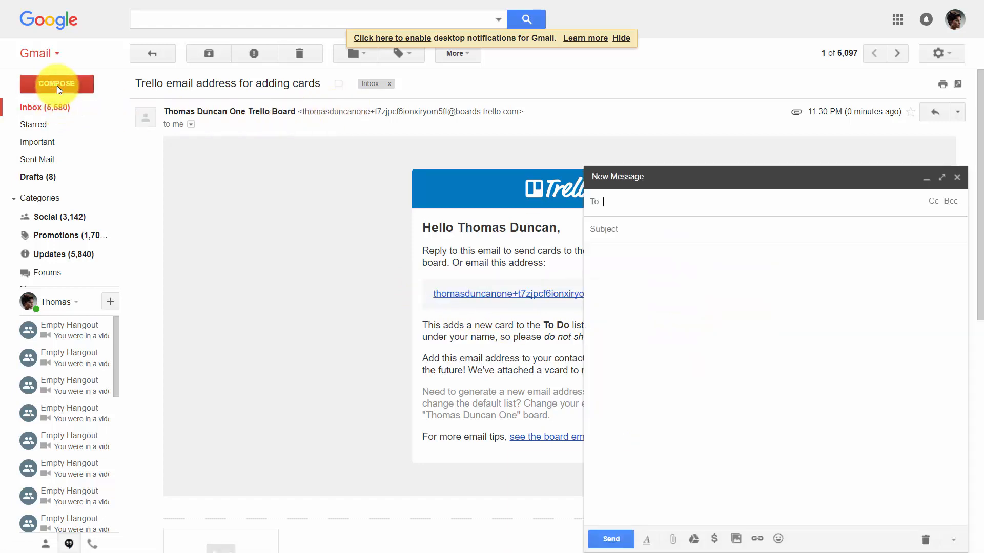
right_click(596, 201)
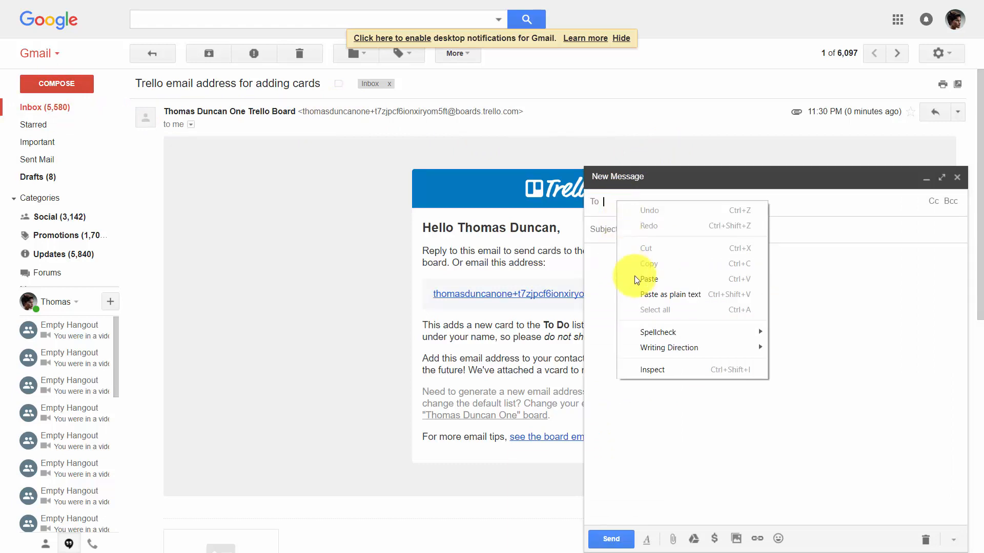
left_click(648, 278)
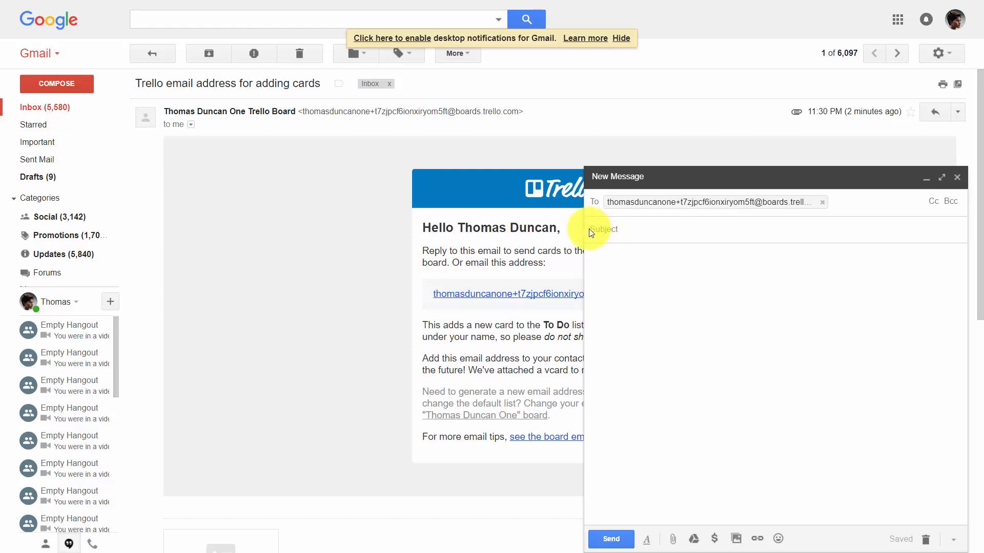
type("Become Productive with E-Mail")
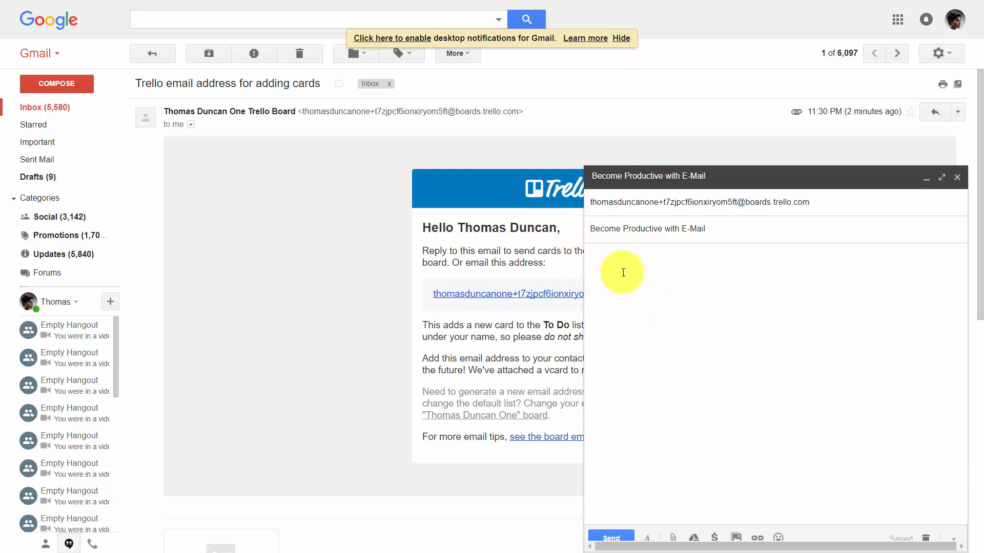
mouse_move(681, 285)
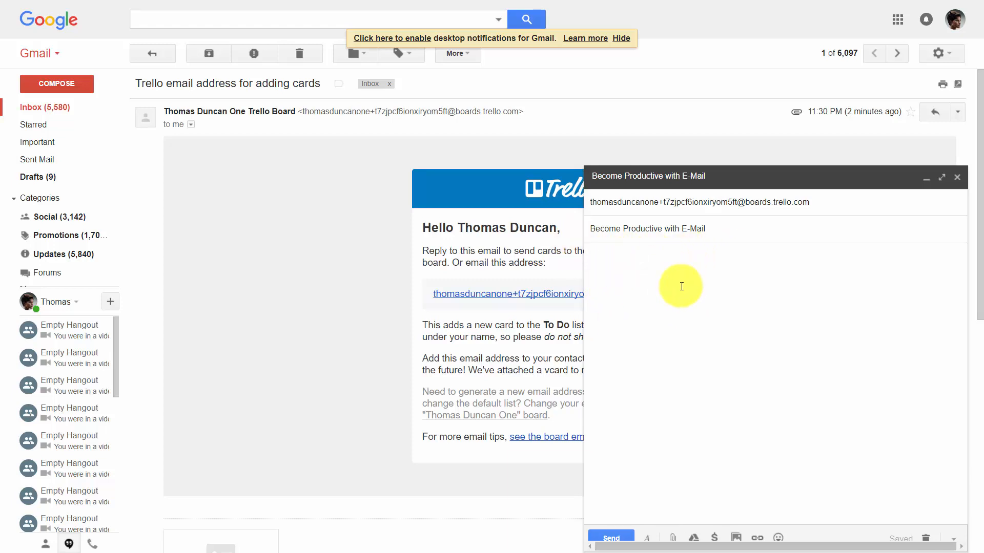
type("We are more productive when we answer our email everyday.")
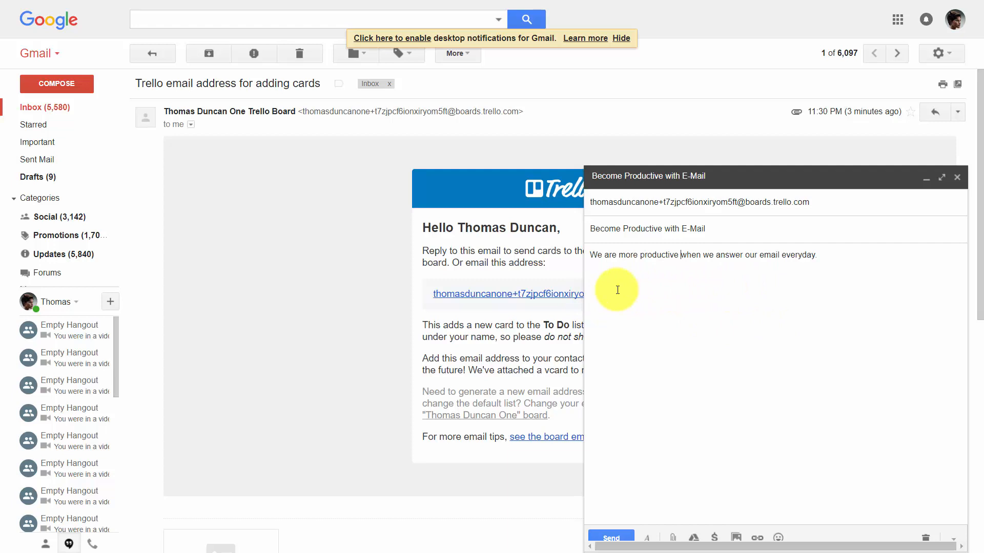
mouse_move(607, 281)
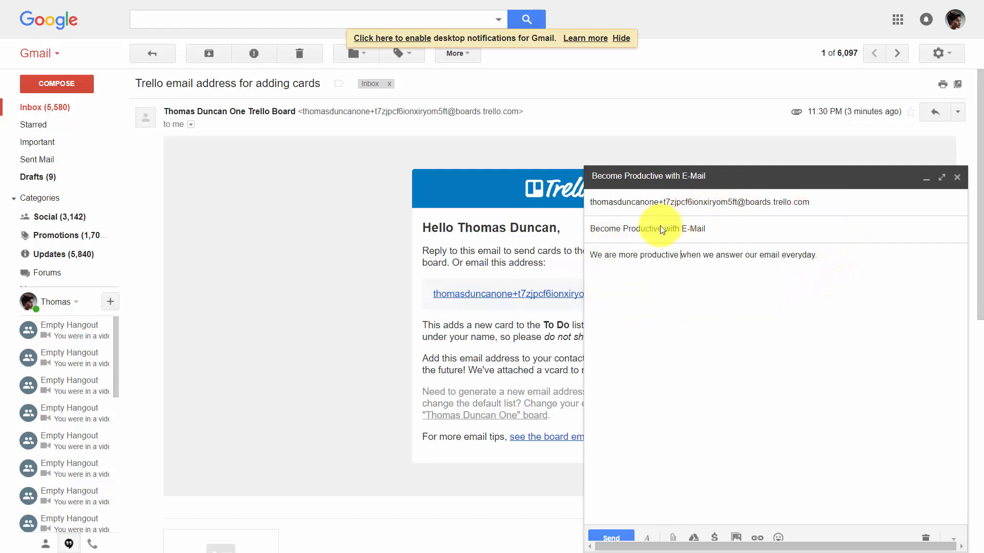
mouse_move(669, 295)
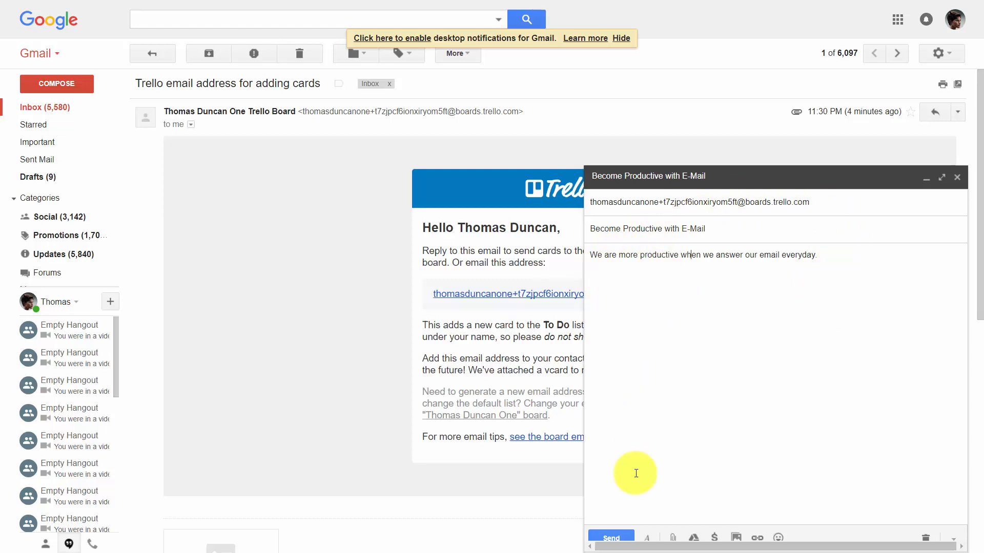
mouse_move(608, 539)
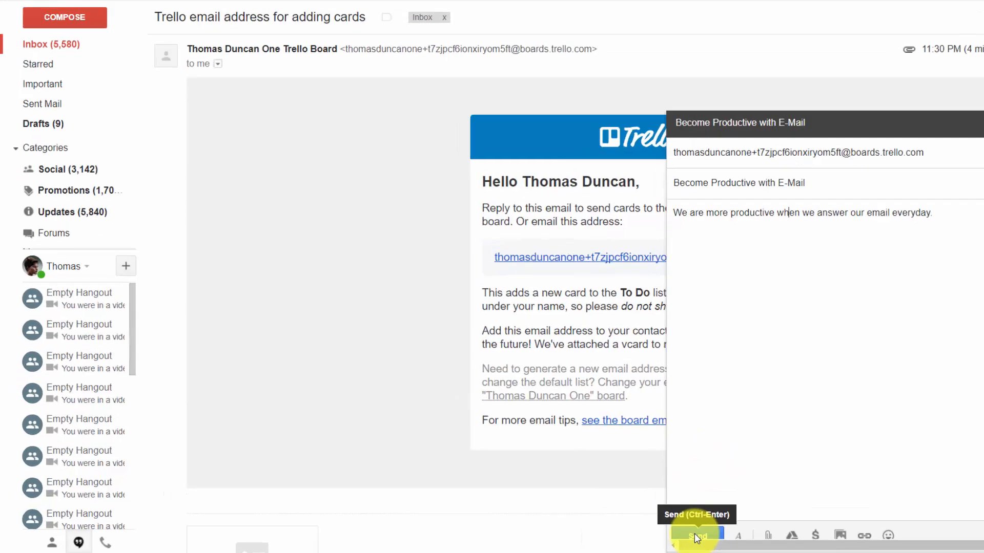
left_click(696, 536)
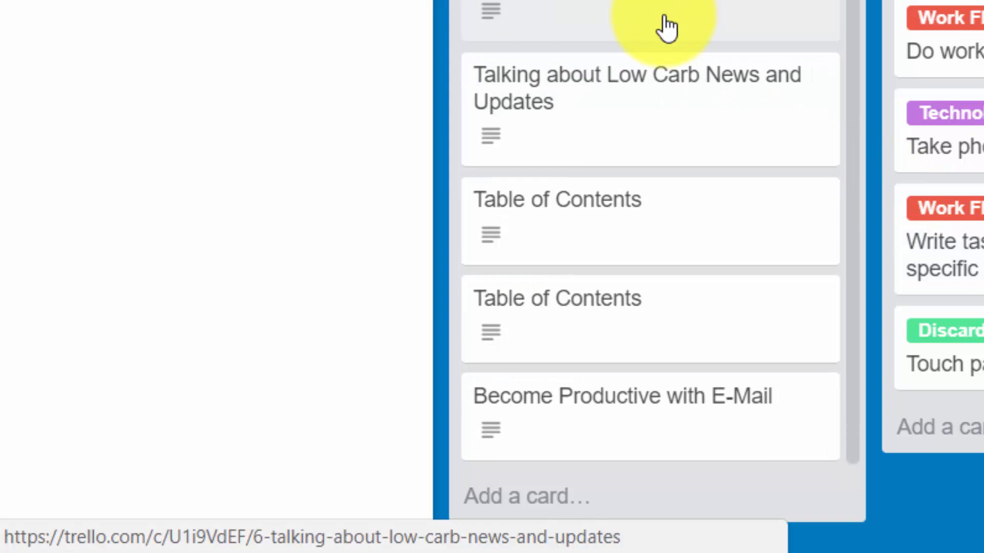
mouse_move(709, 452)
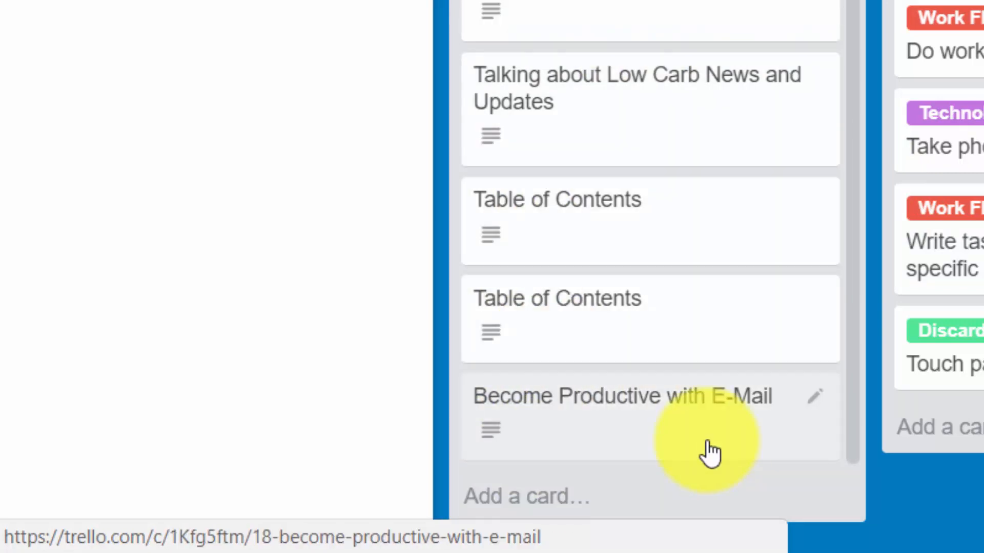
mouse_move(730, 446)
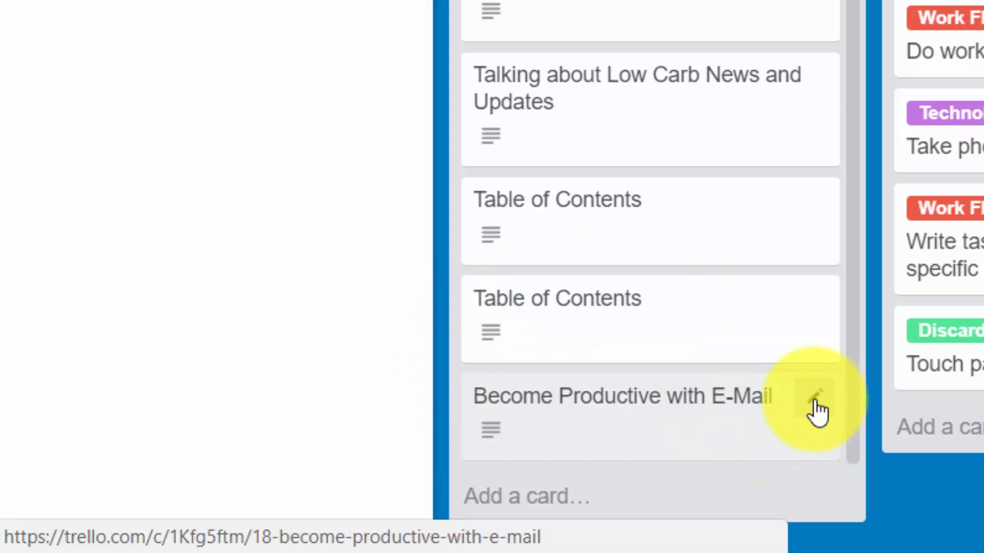
- Open quick-edit actions for the Become Productive with E-Mail card in To Do
left_click(815, 396)
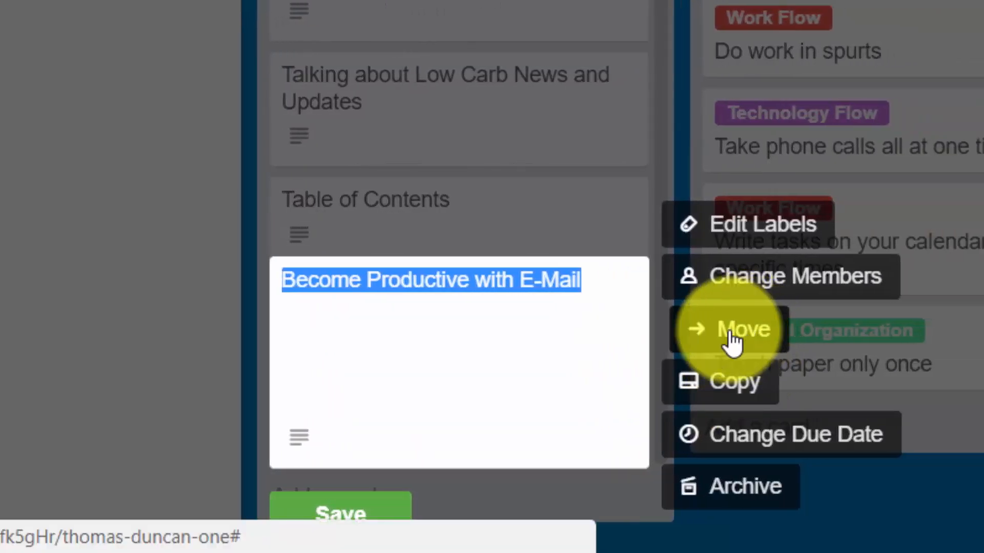
- Move the card to Tips for Basic Organization at position 4, then open the Exercise daily card
left_click(740, 329)
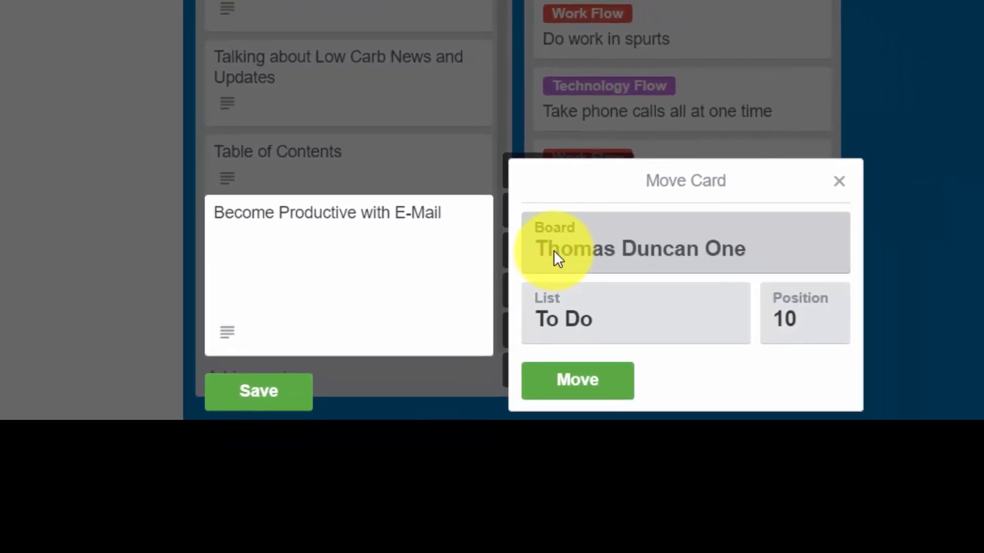
mouse_move(577, 298)
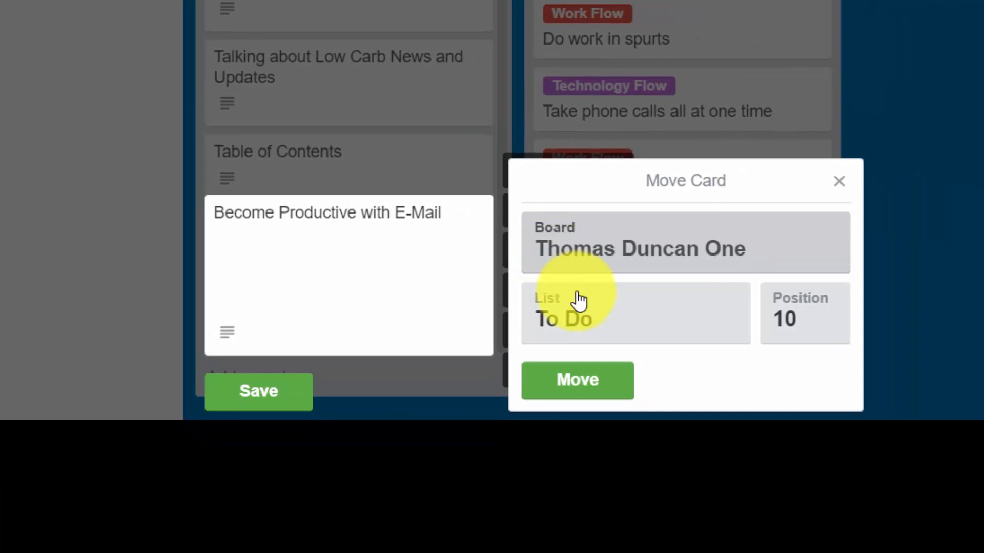
left_click(684, 248)
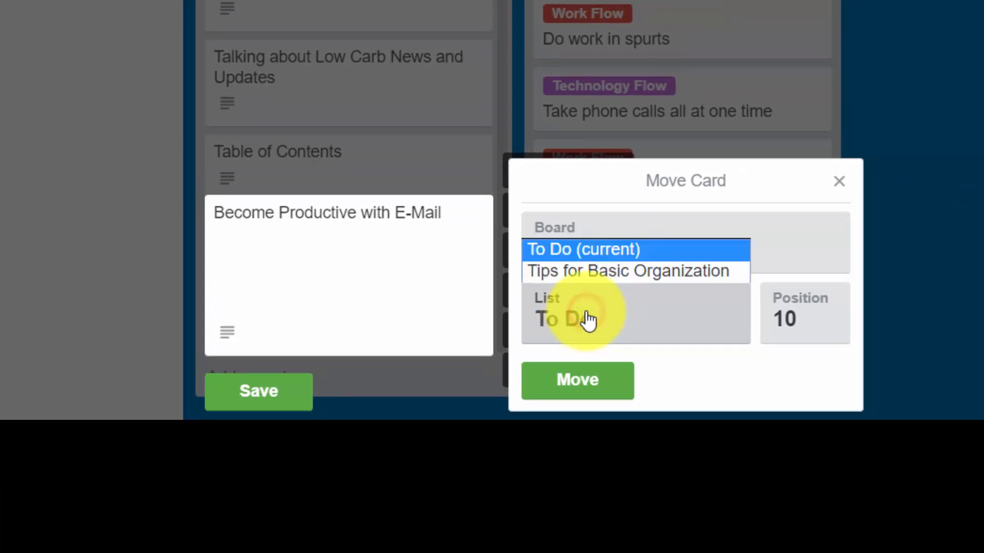
left_click(628, 271)
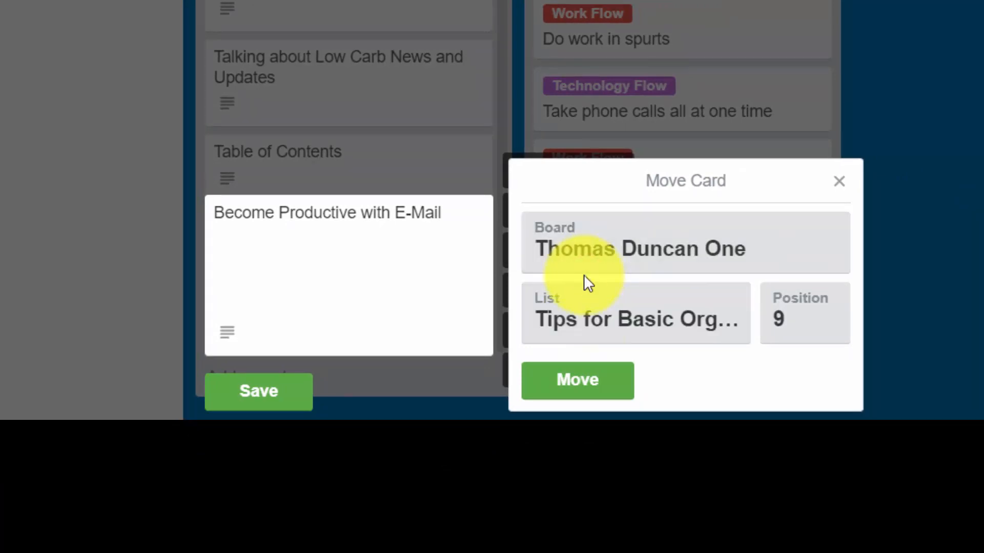
mouse_move(784, 323)
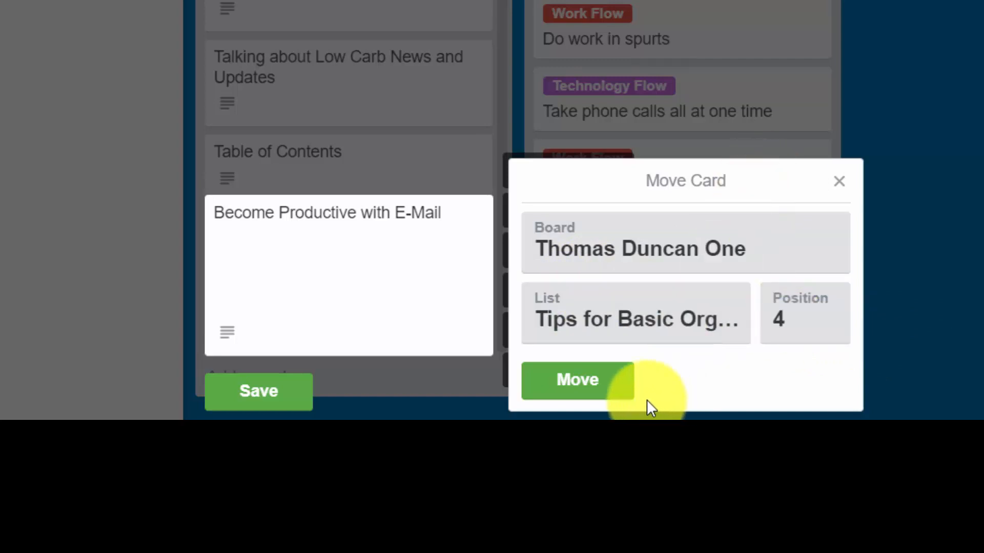
left_click(576, 380)
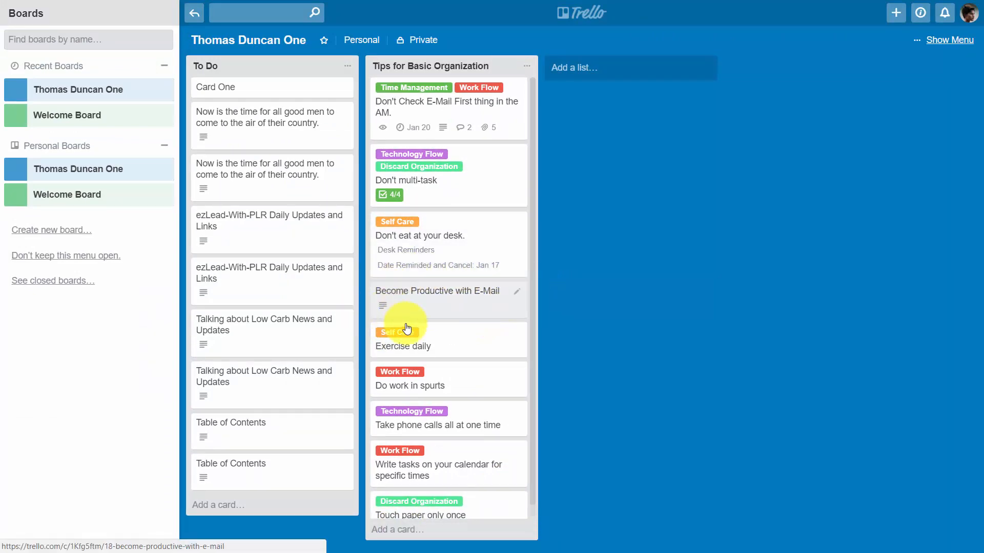
mouse_move(587, 340)
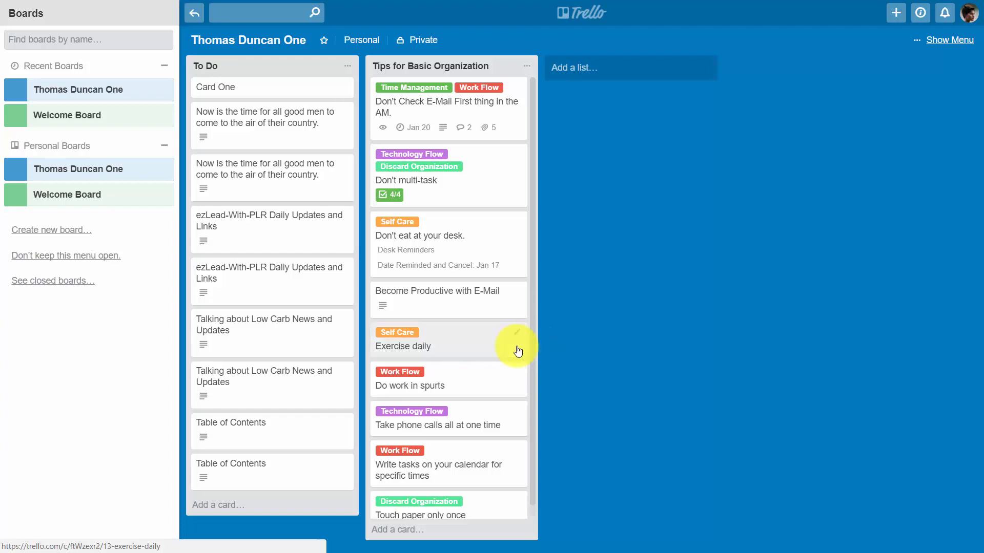
left_click(402, 346)
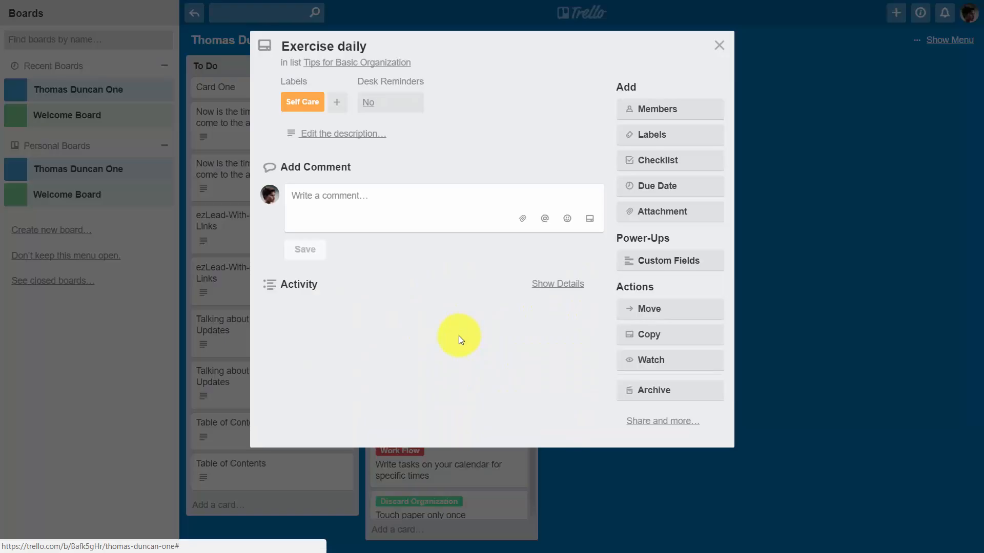
mouse_move(649, 416)
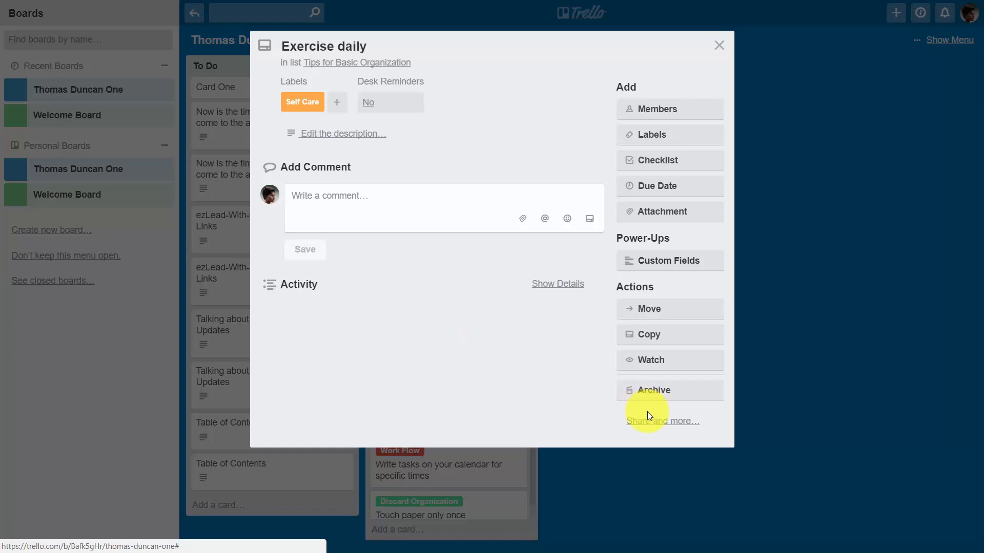
- From Share and more, select the Exercise daily card's own email address for copying
left_click(663, 421)
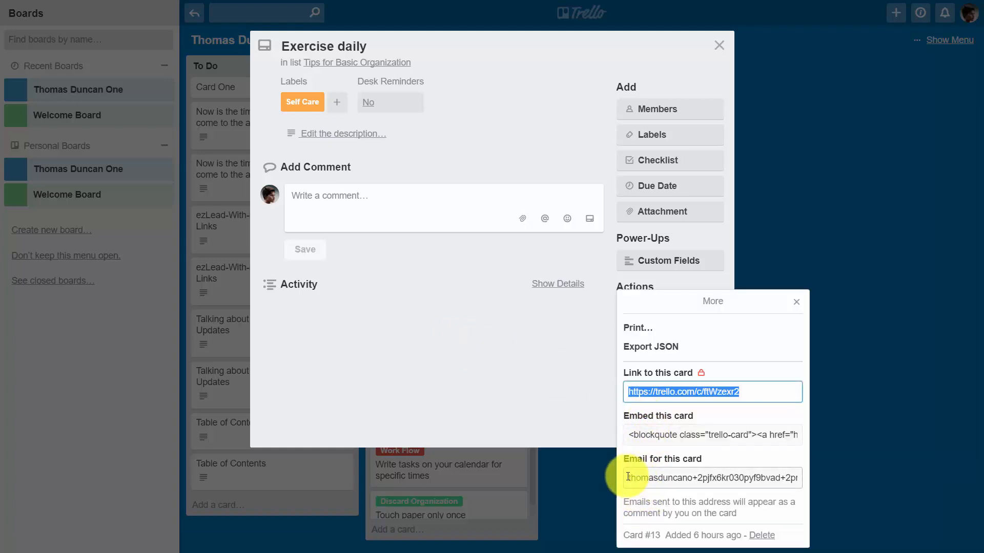
left_click(712, 478)
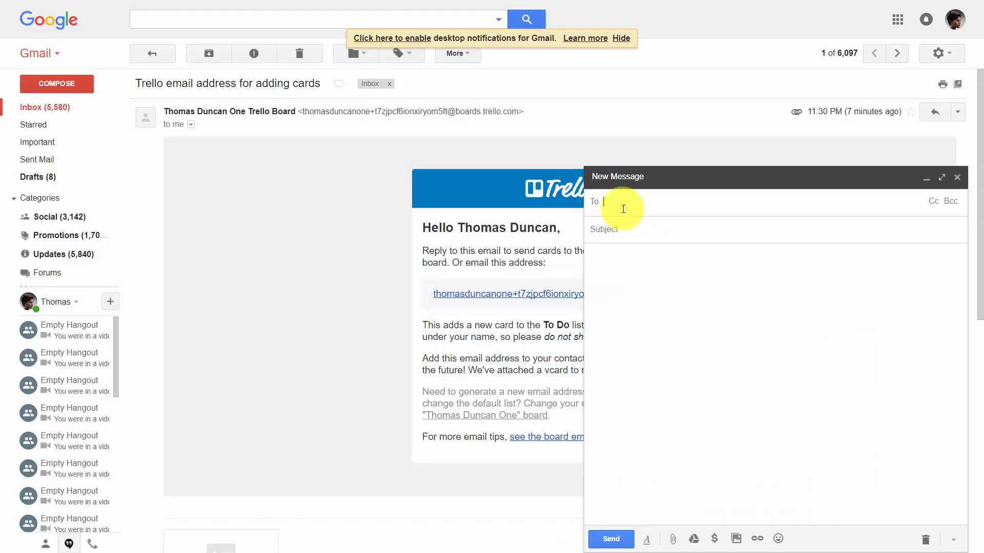
- Address the new Gmail message to the card's email address with subject 'Not My Opinion'
type("thomasduncano+2pjfx6kr030pyf9bvad+2pm57ogn79i...")
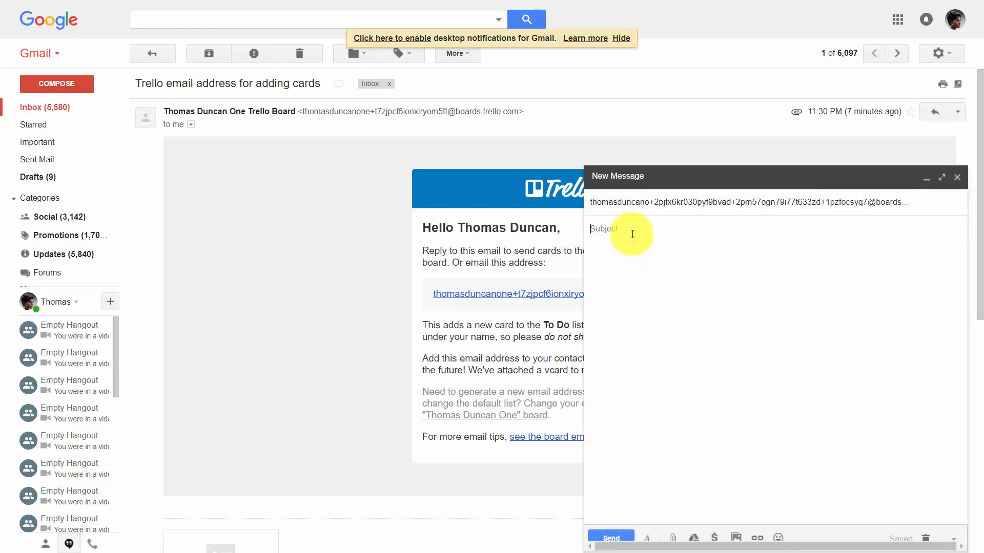
type("Not My Opinion")
left_click(776, 386)
type("I think we all need to exercise.")
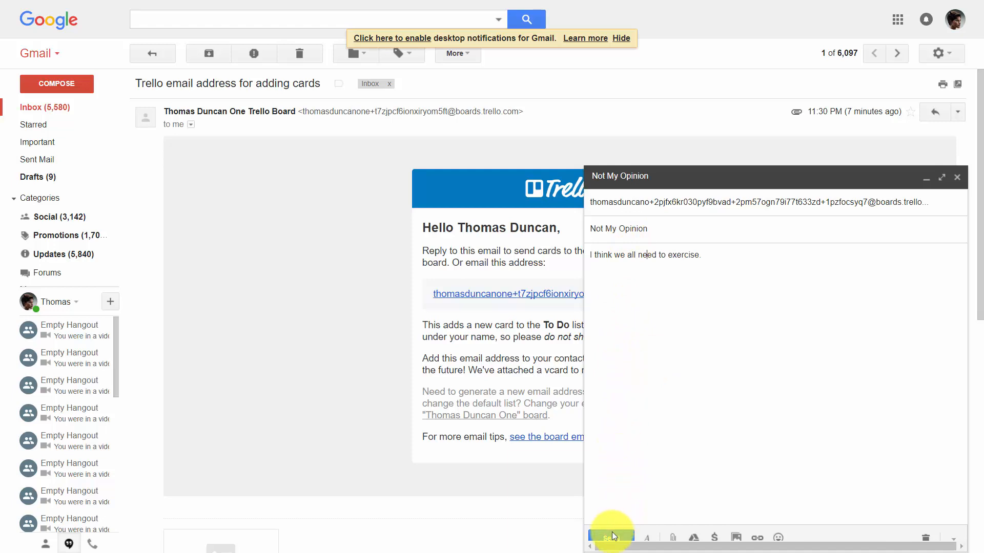
mouse_move(611, 536)
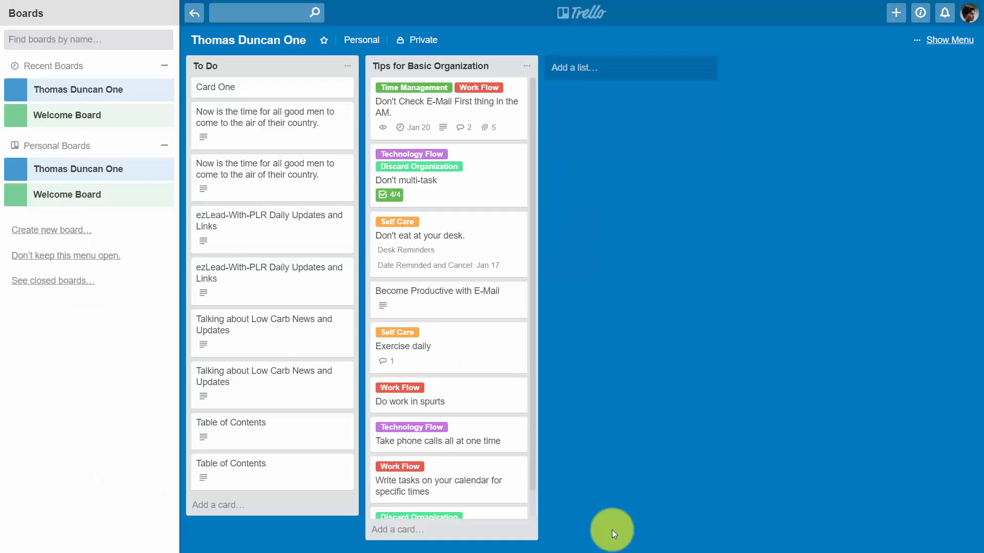
mouse_move(363, 466)
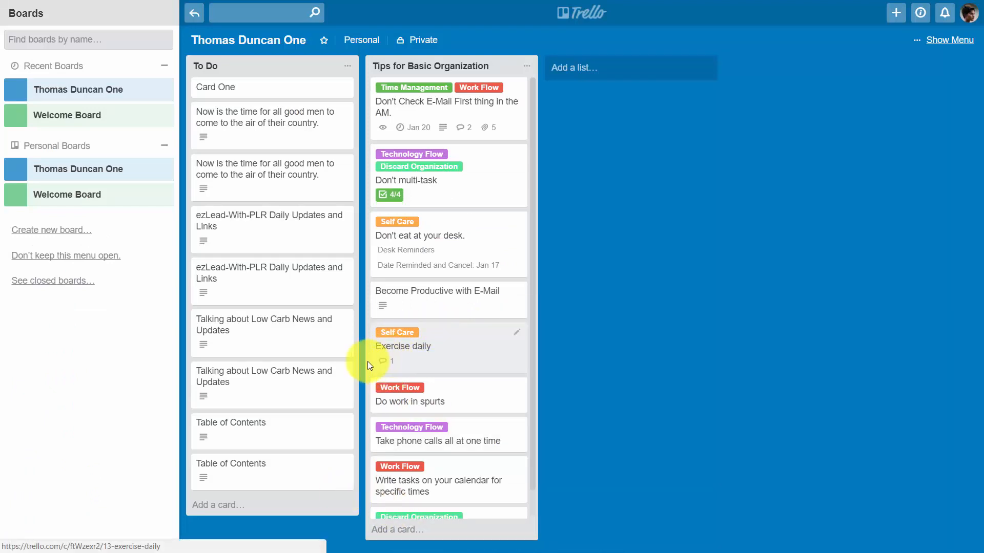
mouse_move(411, 342)
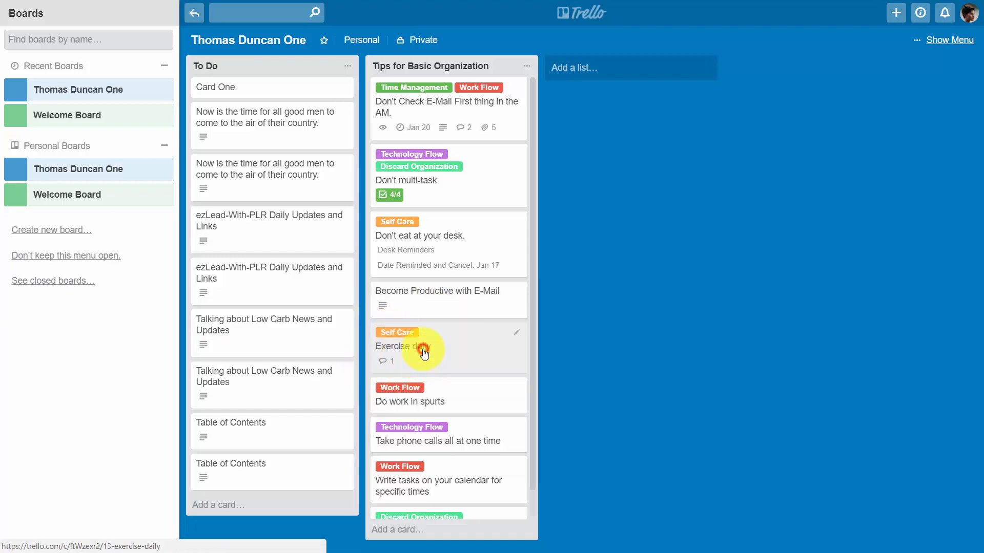
- Open the Exercise daily card to see the emailed 'Not My Opinion' comment in Activity
left_click(400, 346)
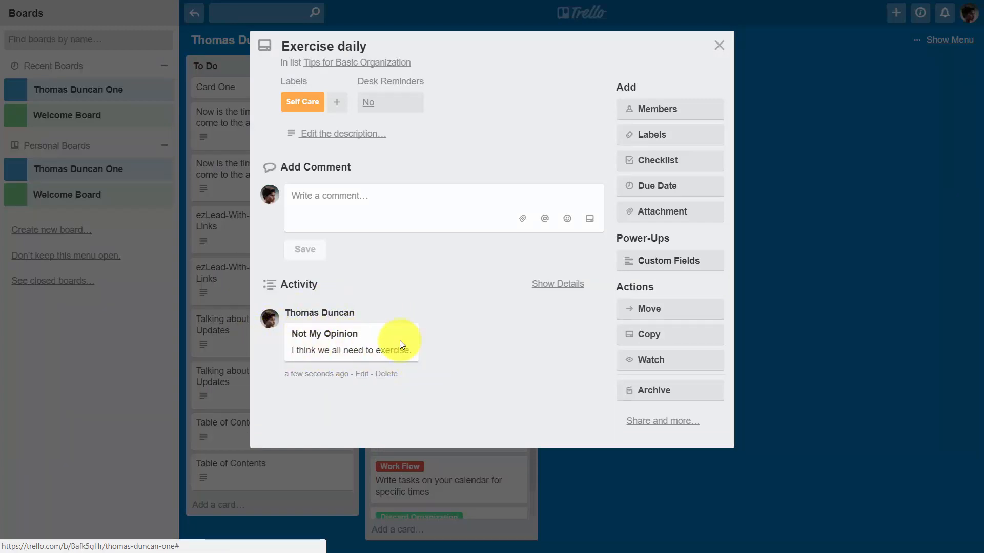
mouse_move(390, 369)
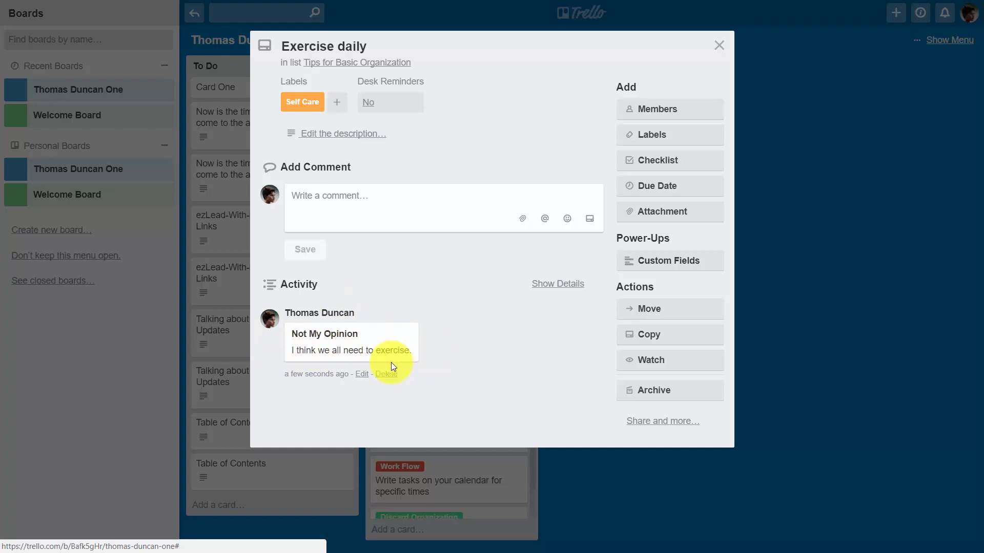